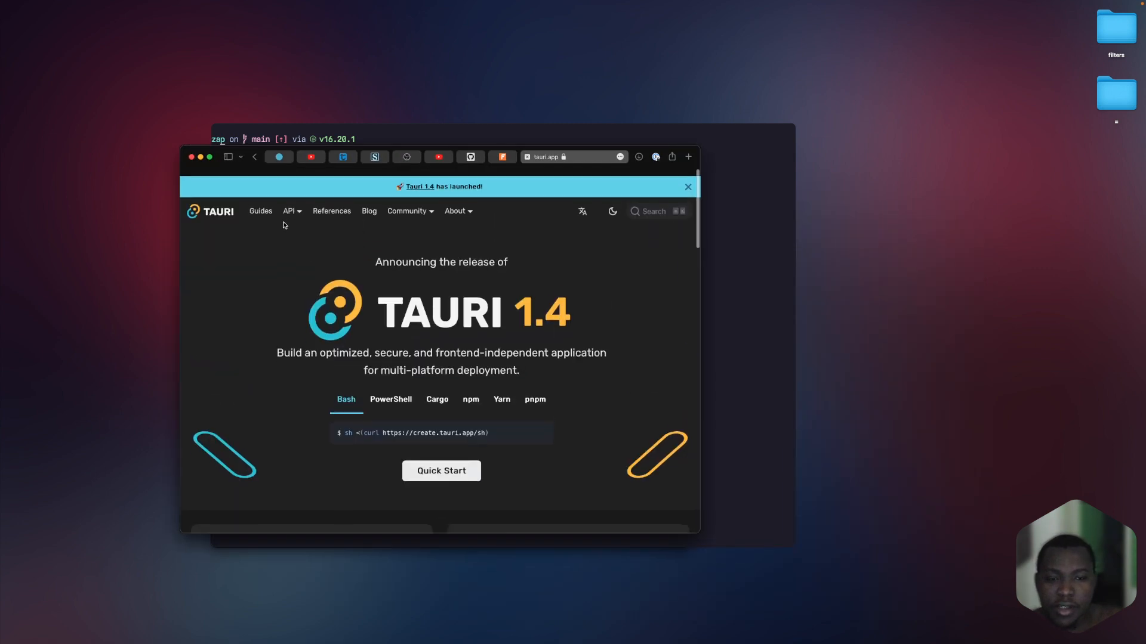
scroll(down, 3)
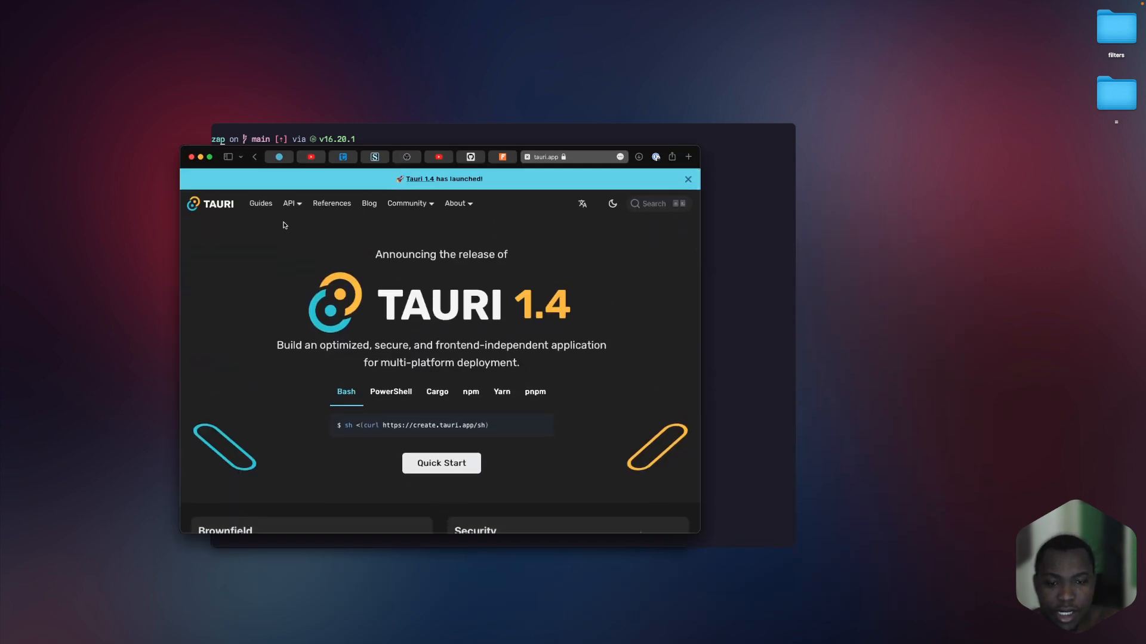